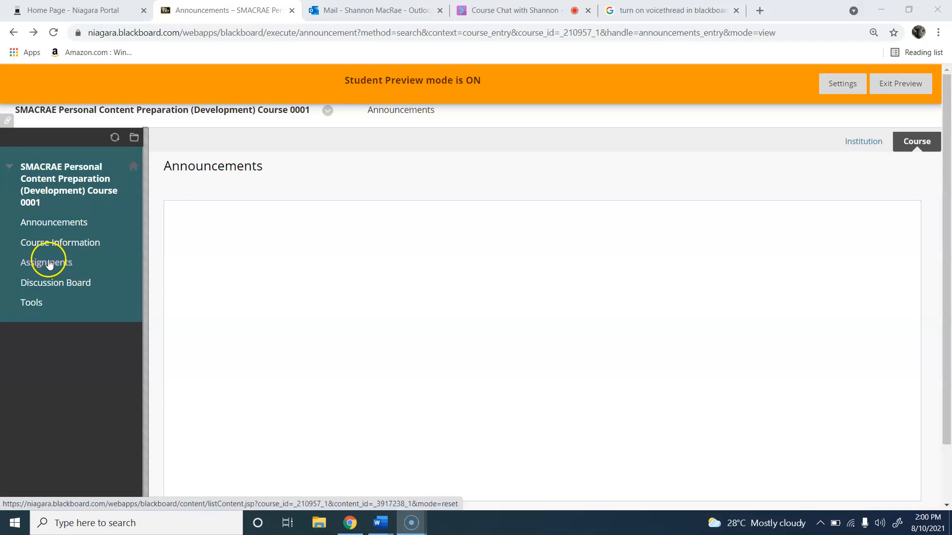
- Go to the course's Assignments page listing the three assignments
left_click(46, 261)
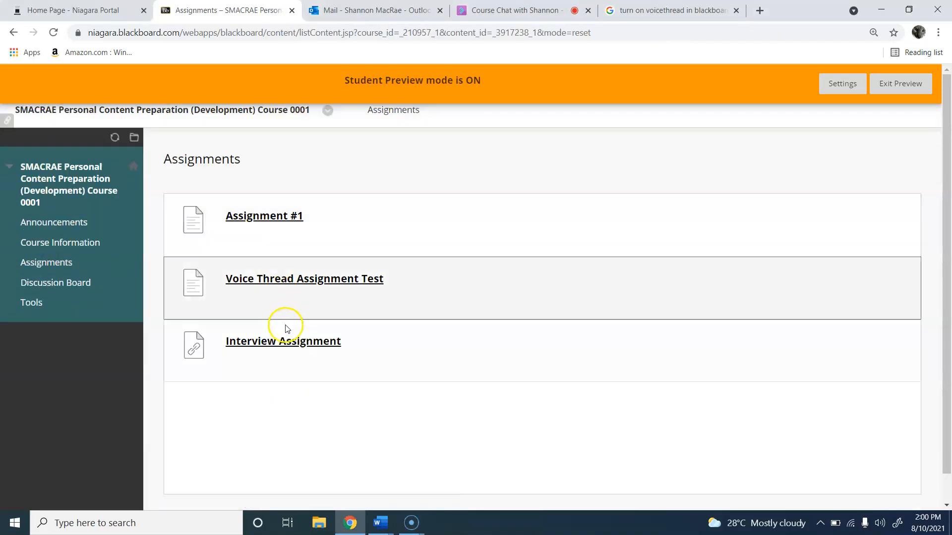
mouse_move(283, 341)
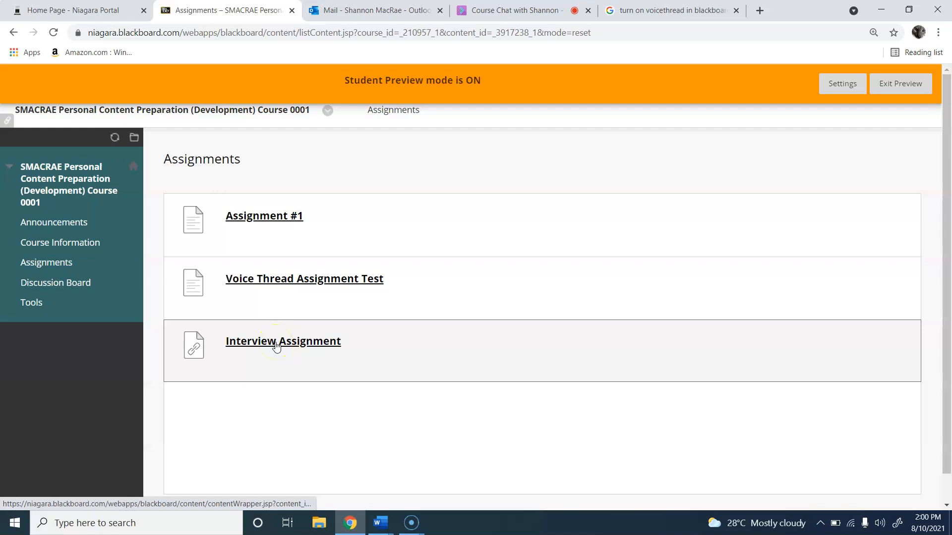
- Open the Interview Assignment link and review its two interview questions
left_click(283, 340)
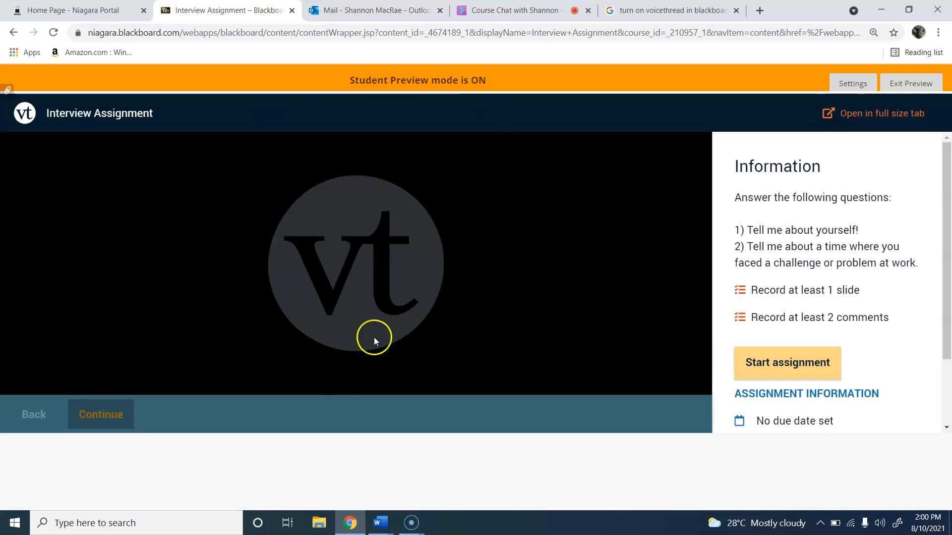
mouse_move(185, 239)
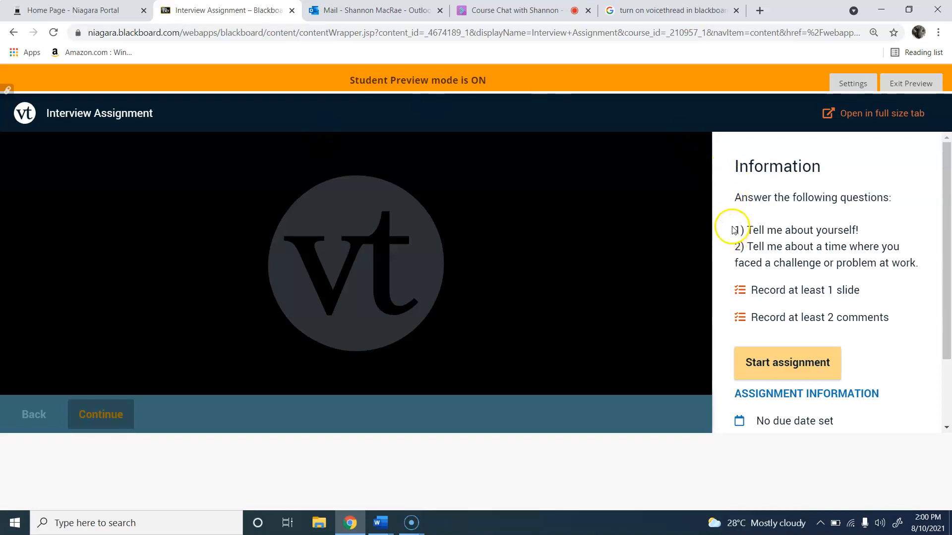
left_click_drag(732, 230, 804, 230)
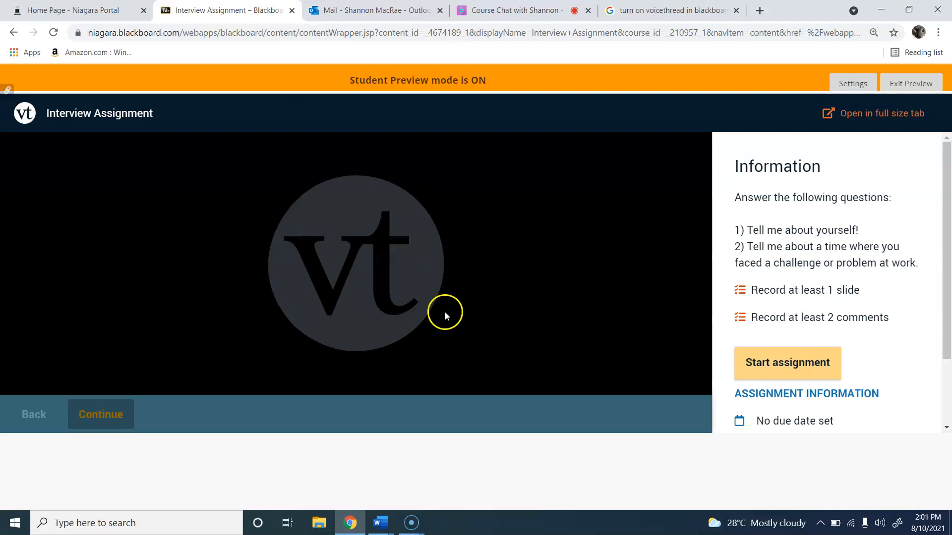
mouse_move(393, 233)
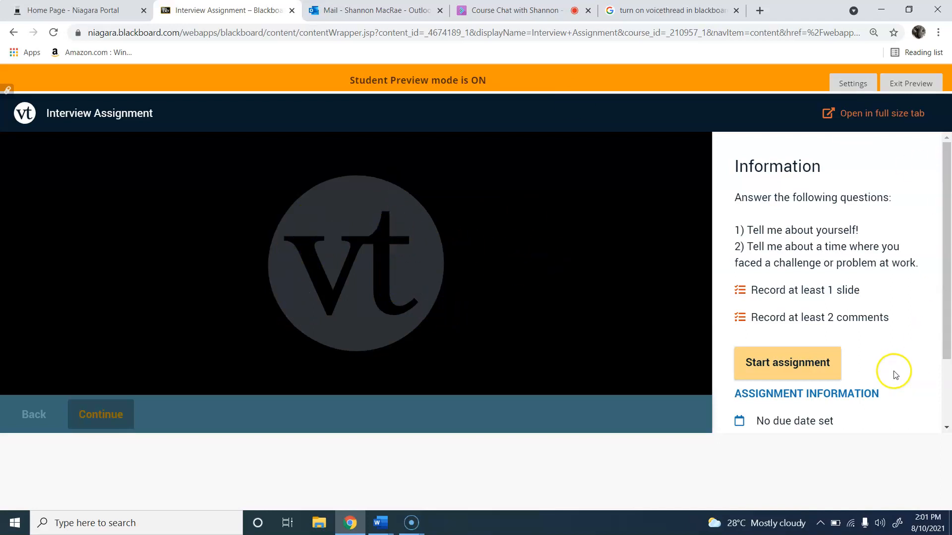
- Start the assignment and reveal the media options including Record video slide
left_click(786, 363)
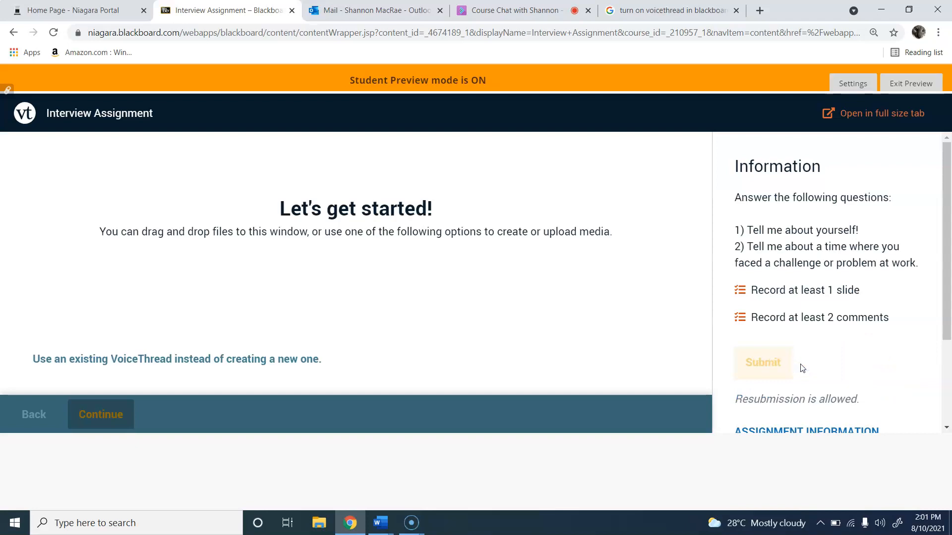
scroll("down", 3)
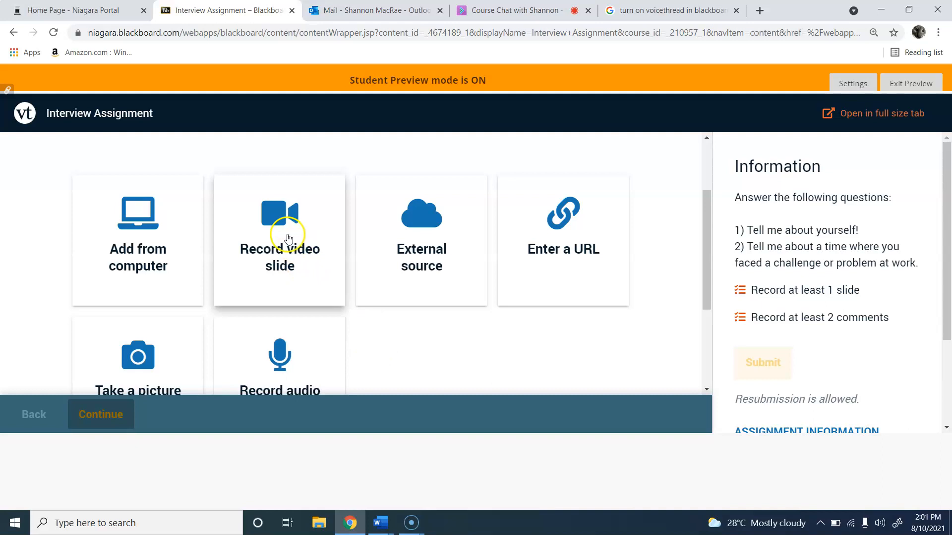
mouse_move(489, 338)
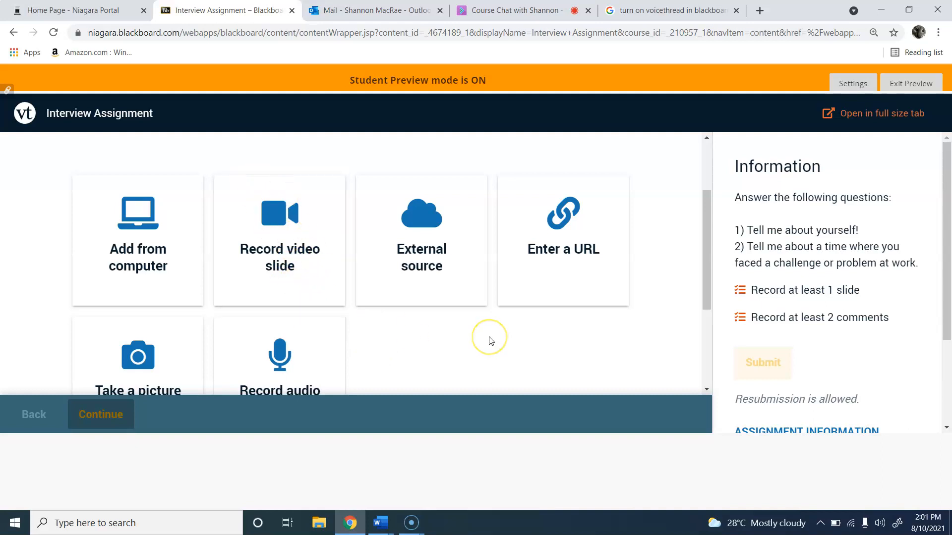